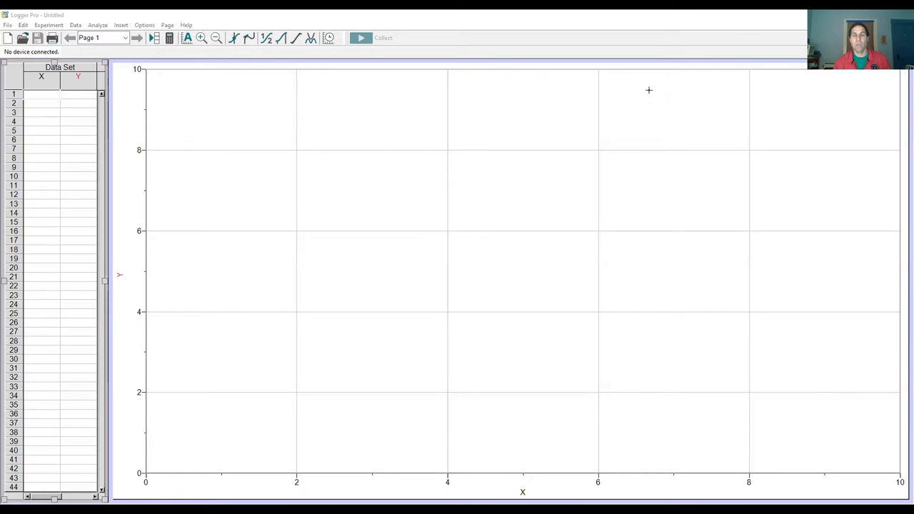
{"action": "mouse_move", "coordinate": [676, 105]}
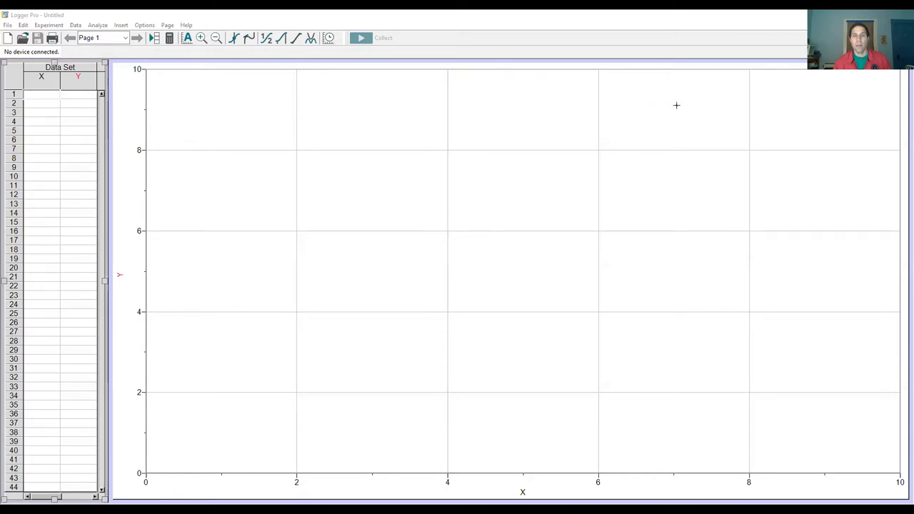
{"action": "mouse_move", "coordinate": [581, 18]}
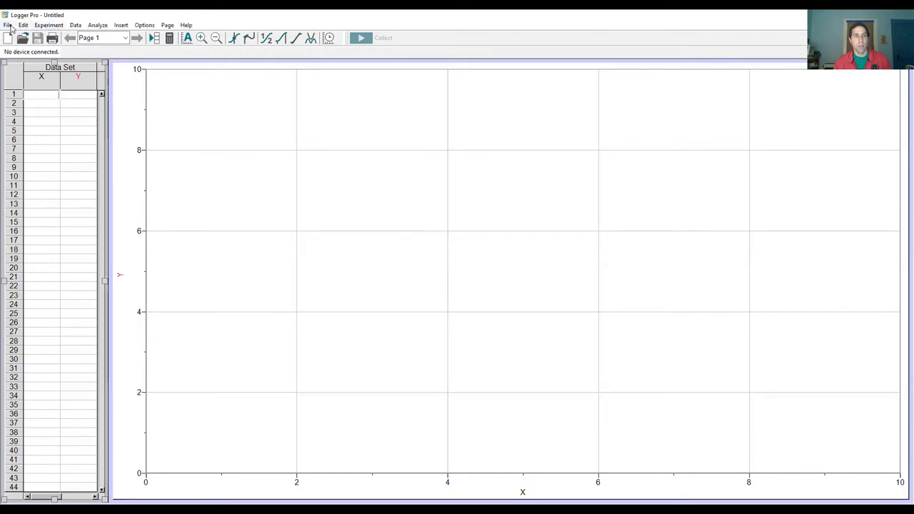
- Open the File menu over the empty untitled graph and data table
{"action": "left_click", "coordinate": [7, 25]}
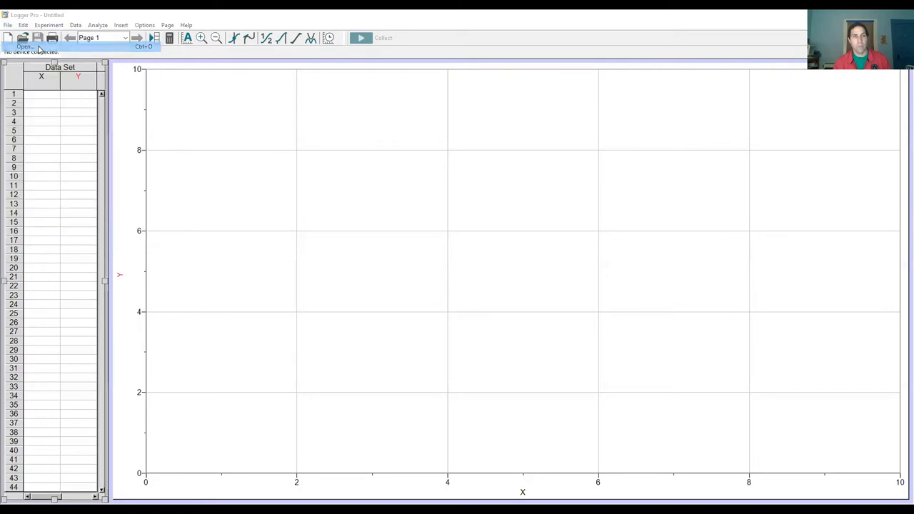
- In the Open dialog, navigate up the folder hierarchy into the Experiments folder
{"action": "left_click", "coordinate": [24, 46]}
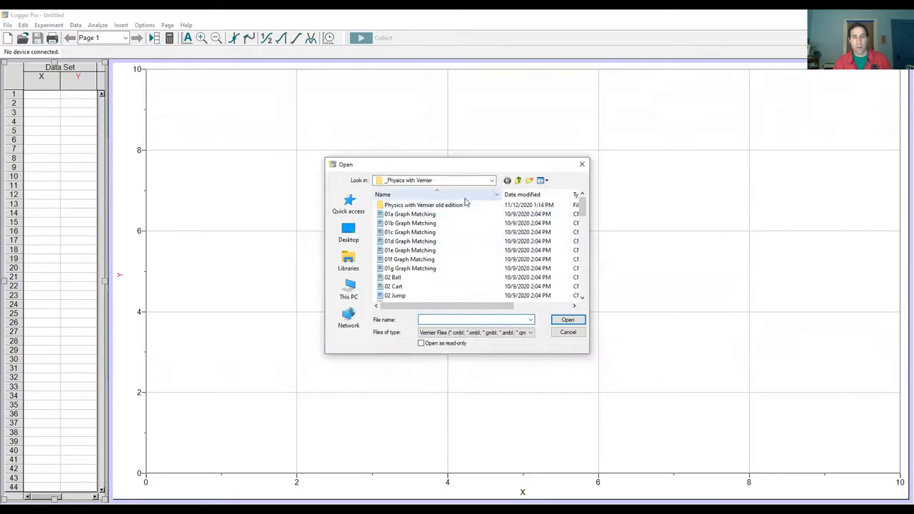
{"action": "scroll", "scroll_direction": "down", "scroll_amount": 3}
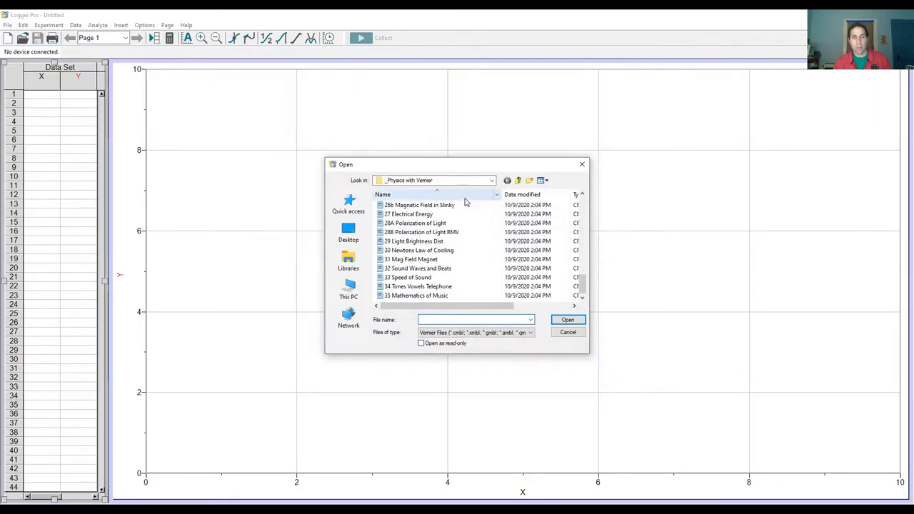
{"action": "left_click", "coordinate": [492, 180]}
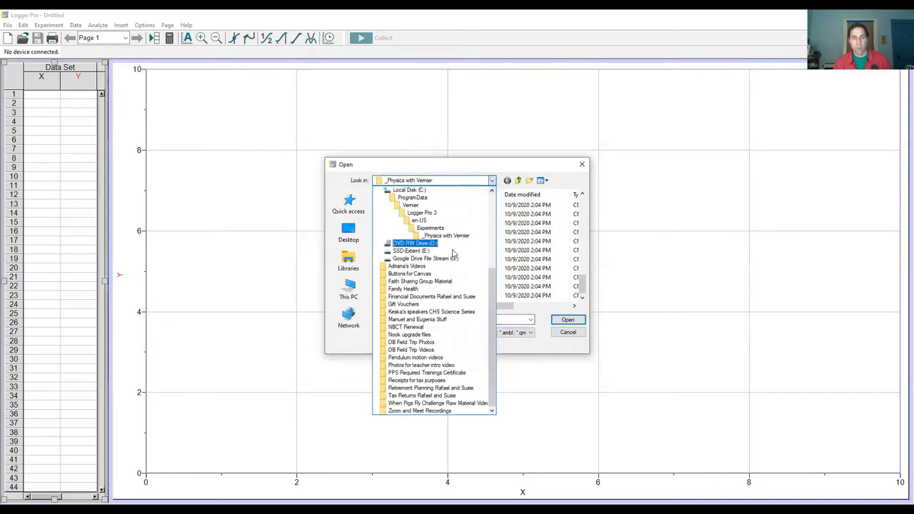
{"action": "left_click", "coordinate": [430, 228]}
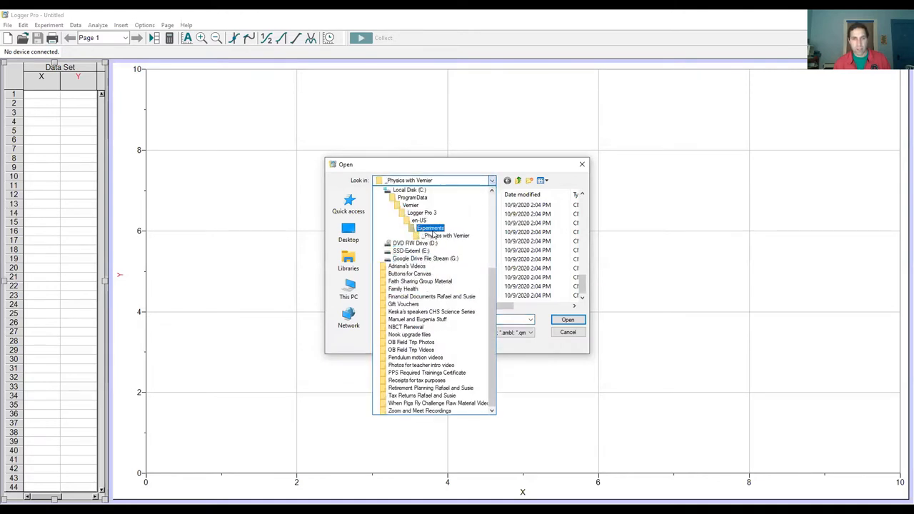
{"action": "scroll", "scroll_direction": "up", "scroll_amount": 3}
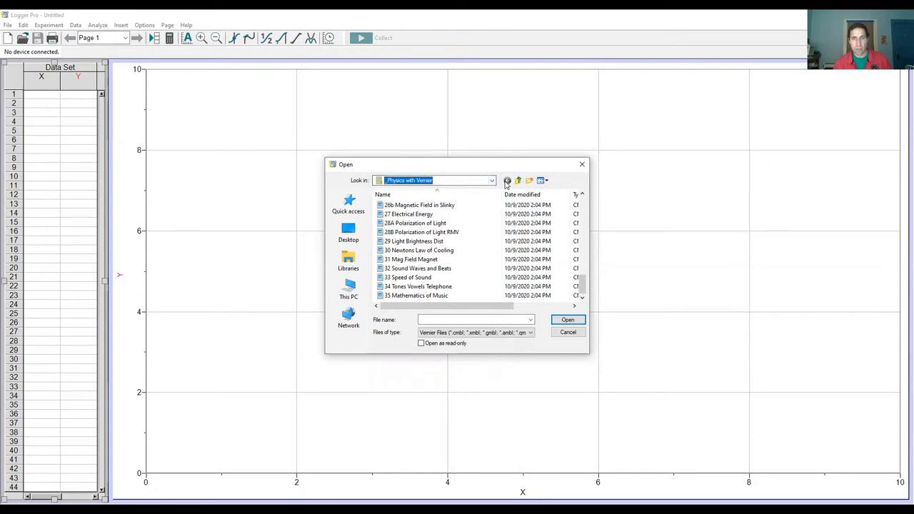
{"action": "left_click", "coordinate": [492, 180]}
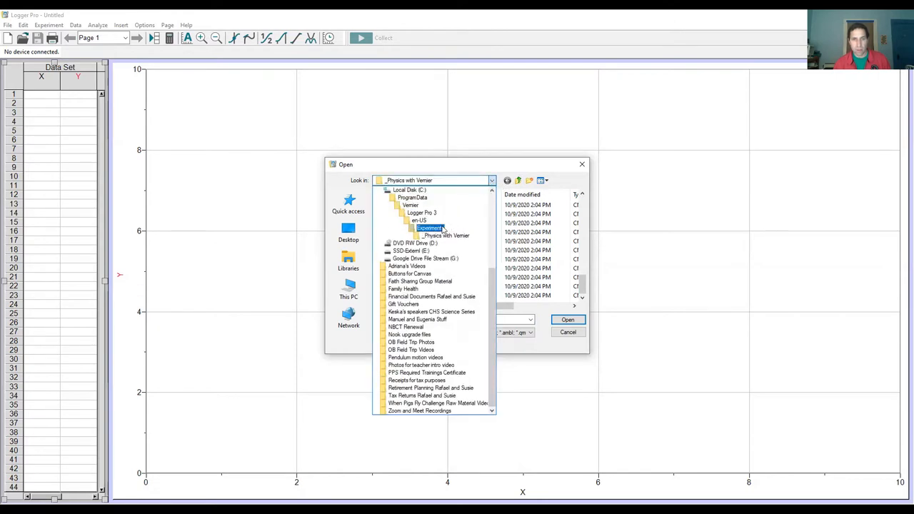
{"action": "double_click", "coordinate": [431, 228]}
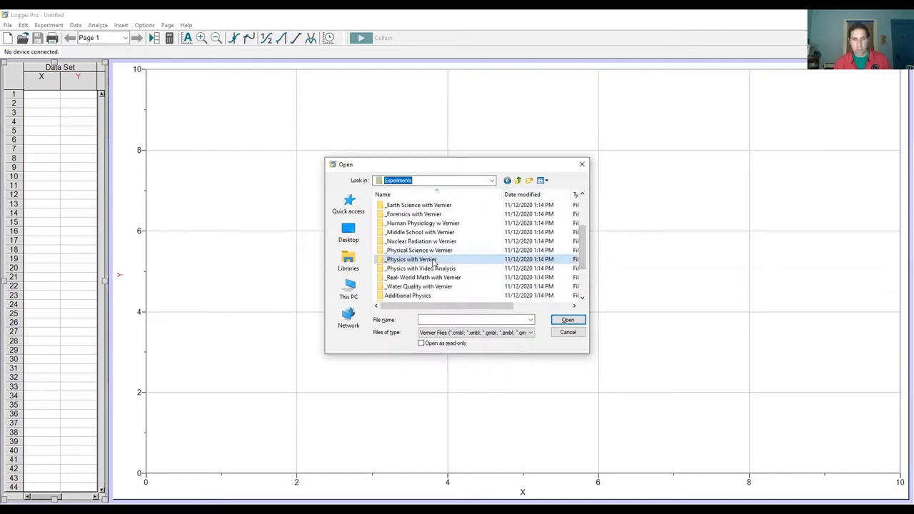
- Enter _Physics with Vernier and select 34 Tones Vowels Telephone
{"action": "double_click", "coordinate": [410, 259]}
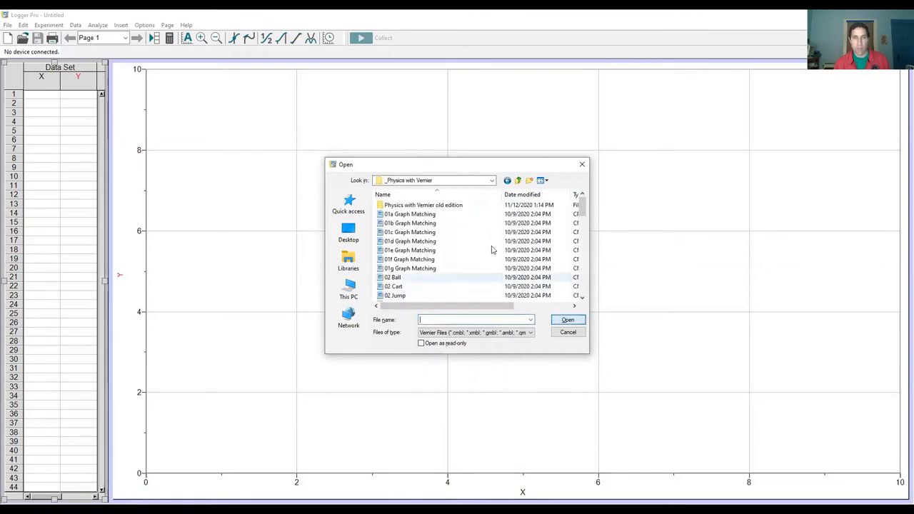
{"action": "scroll", "scroll_direction": "down", "scroll_amount": 3}
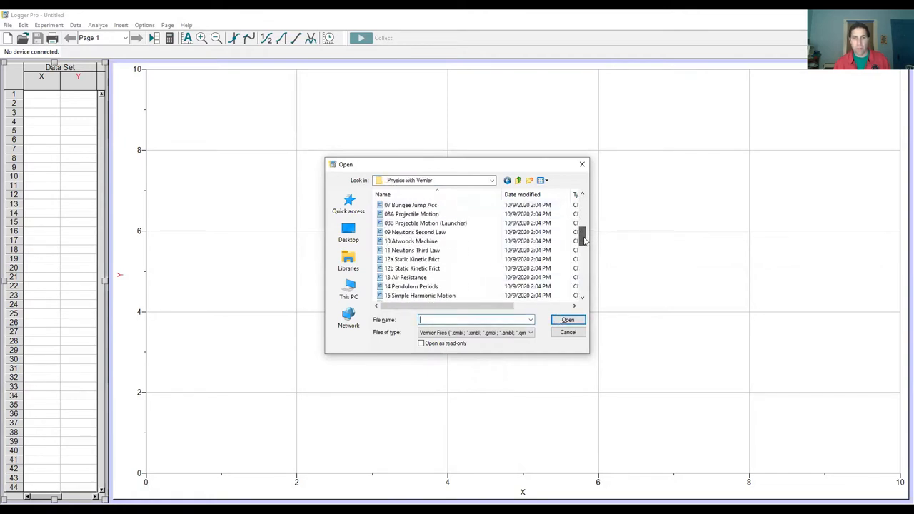
{"action": "scroll", "scroll_direction": "down", "scroll_amount": 3}
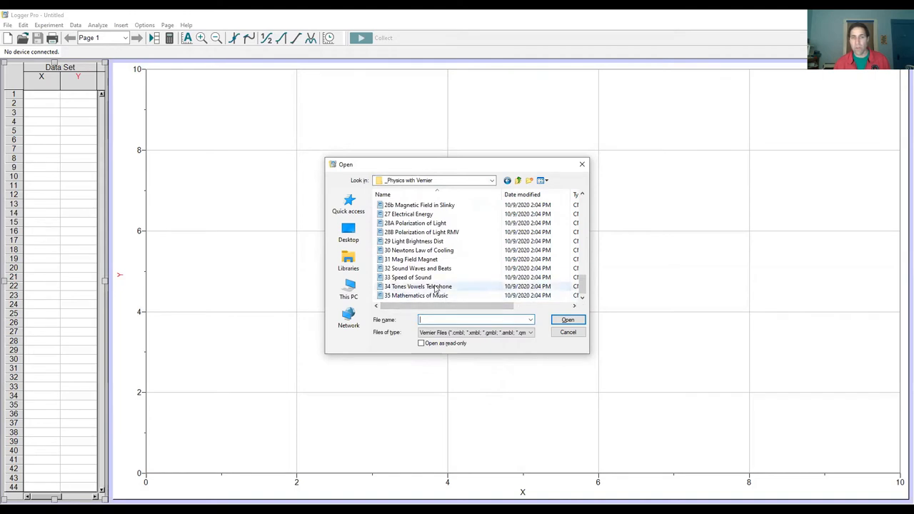
{"action": "left_click", "coordinate": [418, 287]}
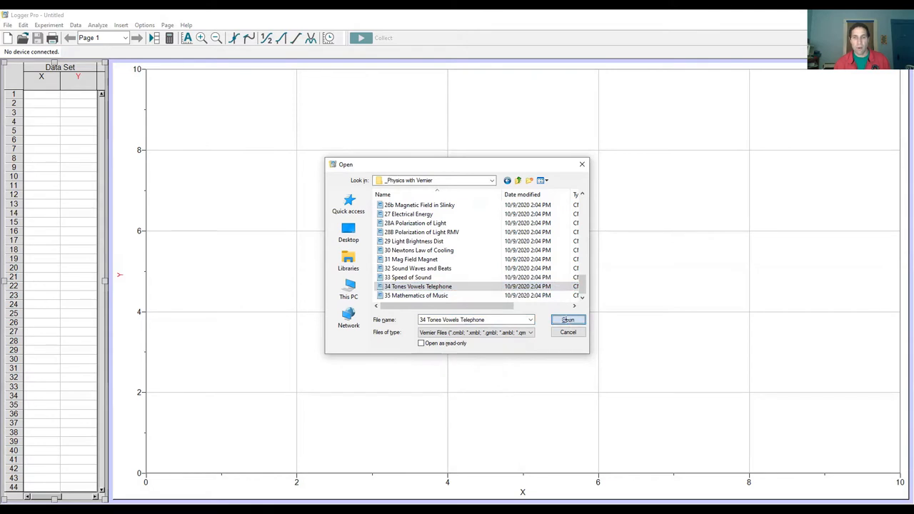
- Load the 34 Tones Vowels Telephone experiment, then show the Experiment menu
{"action": "left_click", "coordinate": [567, 319]}
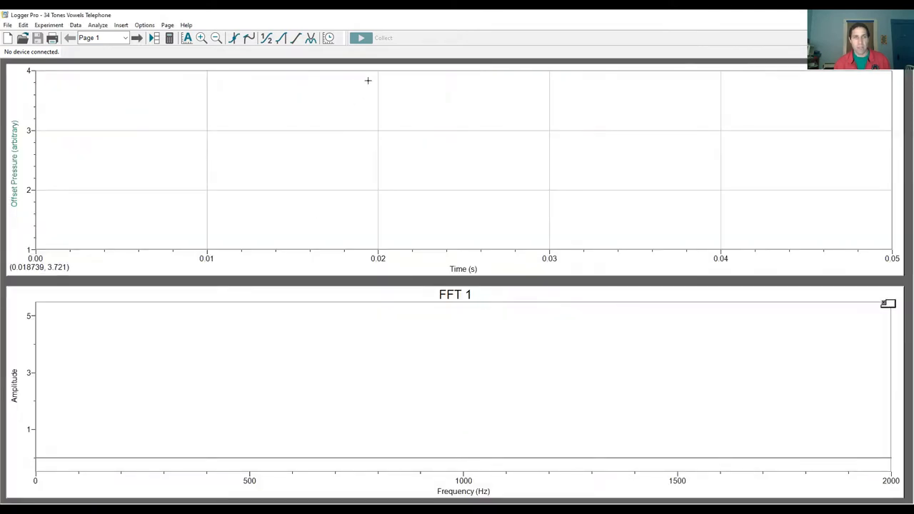
{"action": "mouse_move", "coordinate": [378, 71]}
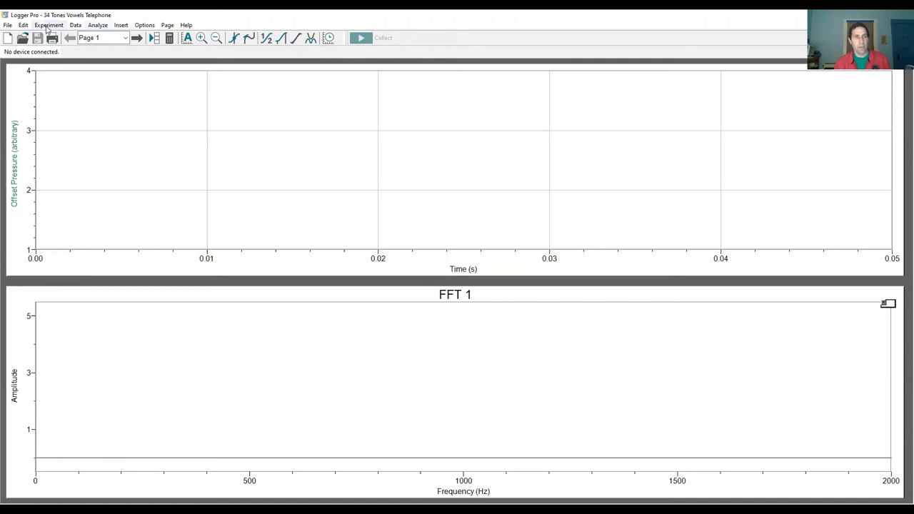
{"action": "left_click", "coordinate": [49, 25]}
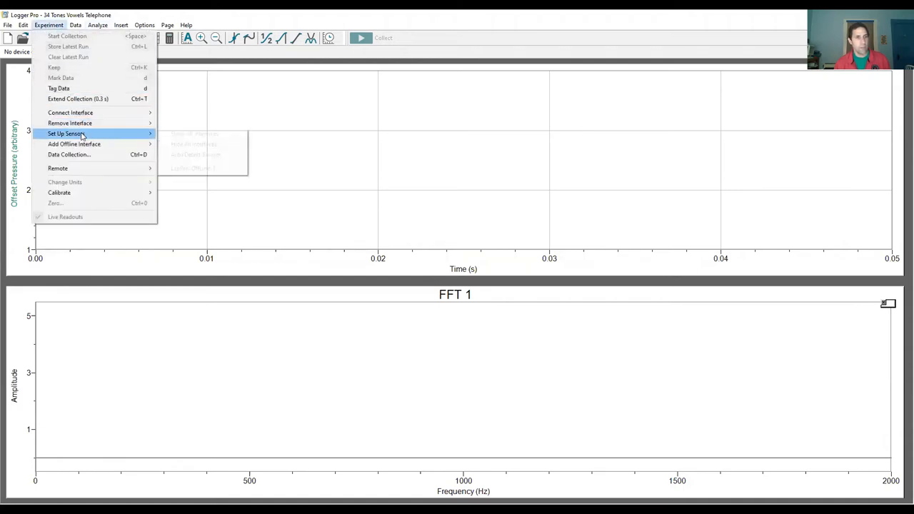
- In LabPro sensor setup, remove the CH1 Microphone and drag a Microphone back onto CH1
{"action": "left_click", "coordinate": [66, 134]}
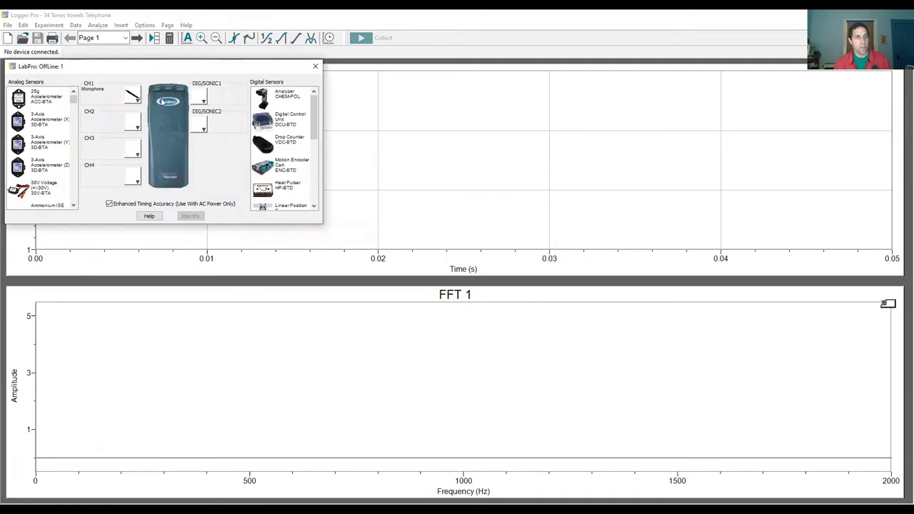
{"action": "mouse_move", "coordinate": [135, 100]}
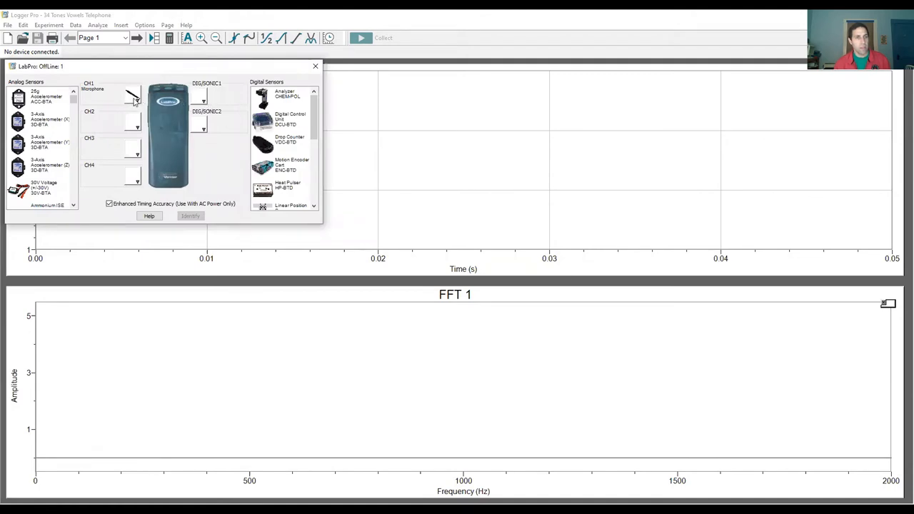
{"action": "left_click", "coordinate": [132, 96]}
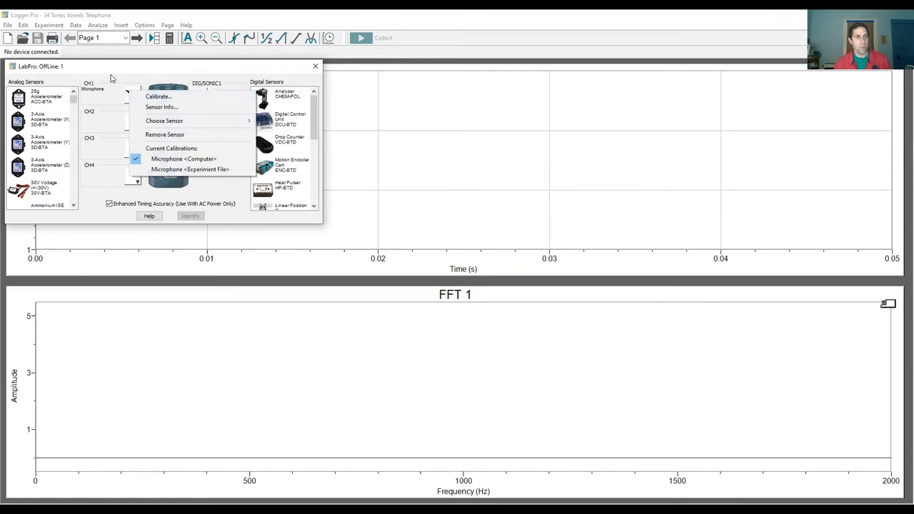
{"action": "mouse_move", "coordinate": [139, 105]}
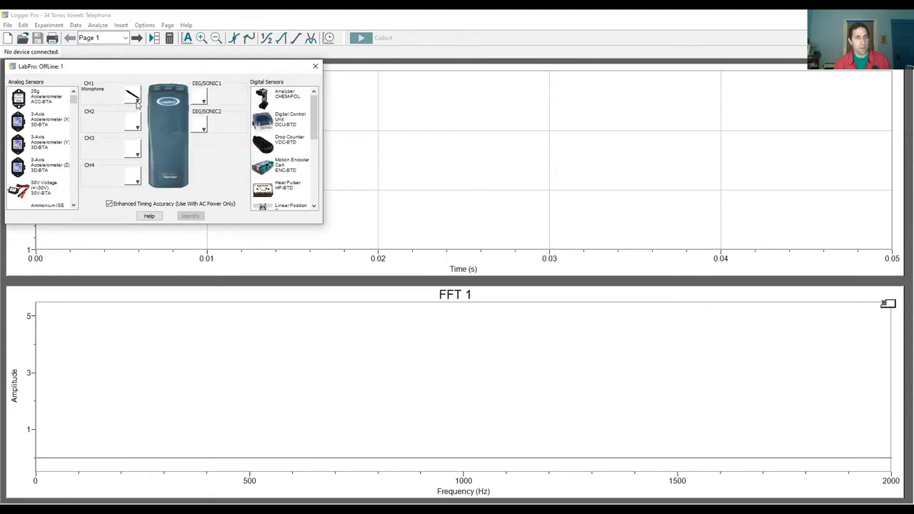
{"action": "left_click", "coordinate": [132, 97]}
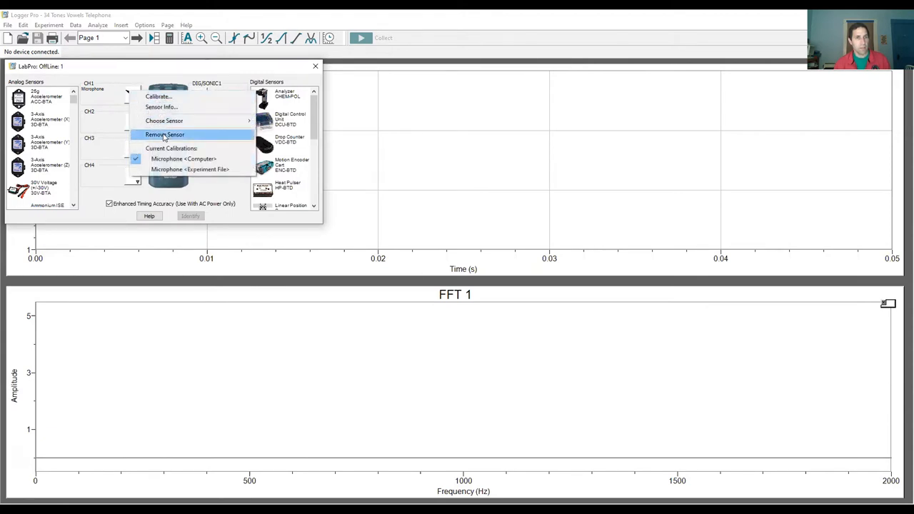
{"action": "left_click", "coordinate": [165, 134]}
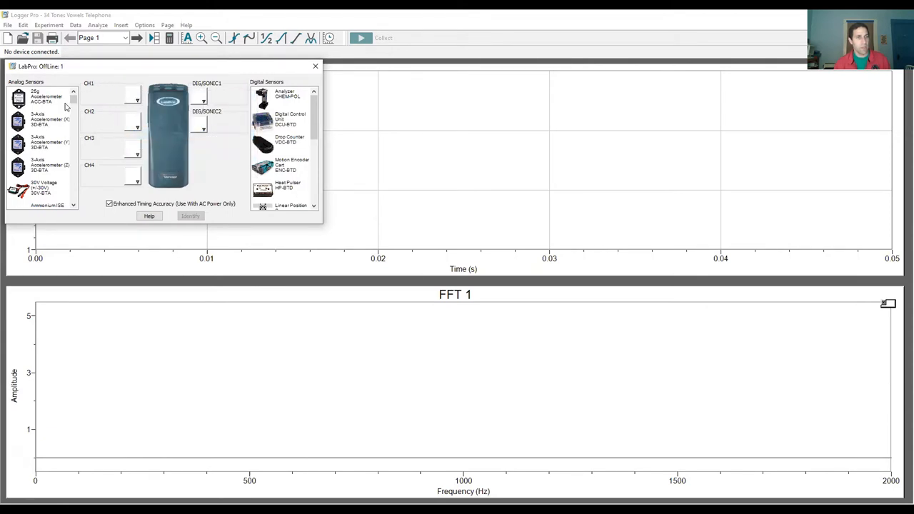
{"action": "scroll", "scroll_direction": "down", "scroll_amount": 3}
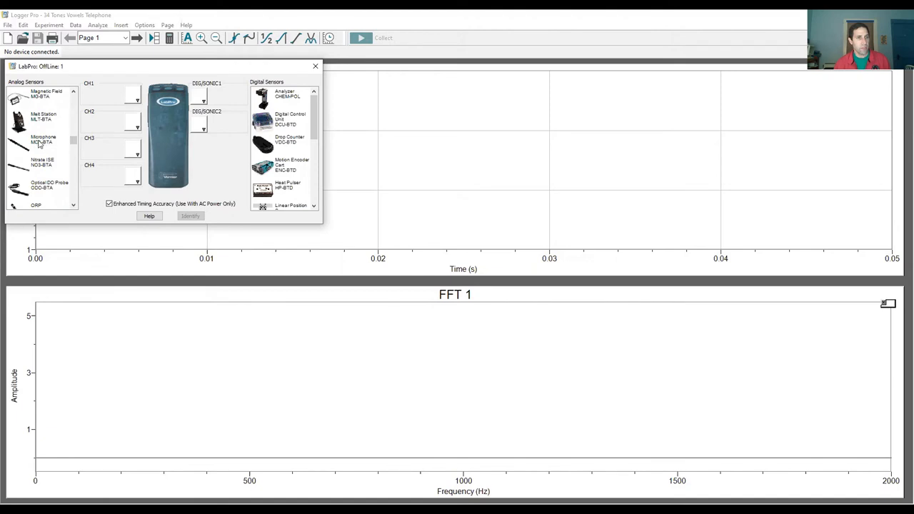
{"action": "left_click_drag", "start_coordinate": [41, 142], "coordinate": [135, 96]}
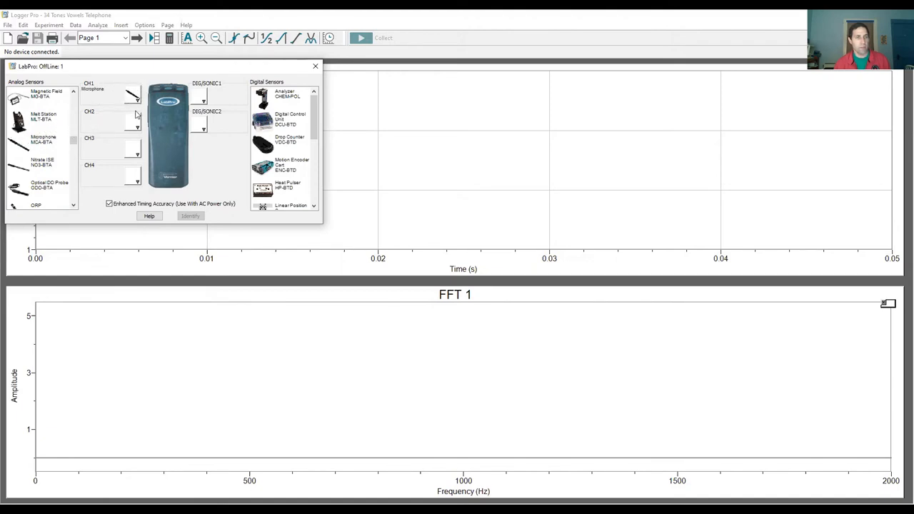
{"action": "mouse_move", "coordinate": [141, 113]}
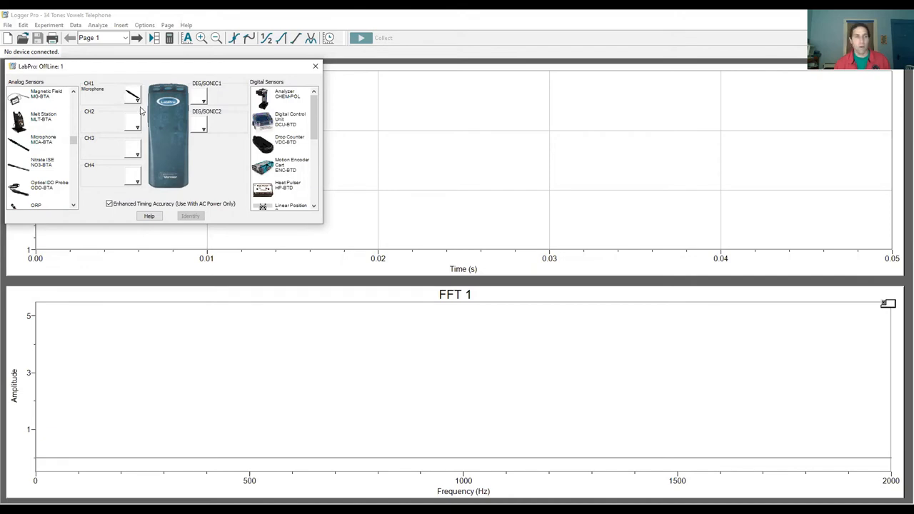
{"action": "mouse_move", "coordinate": [240, 73]}
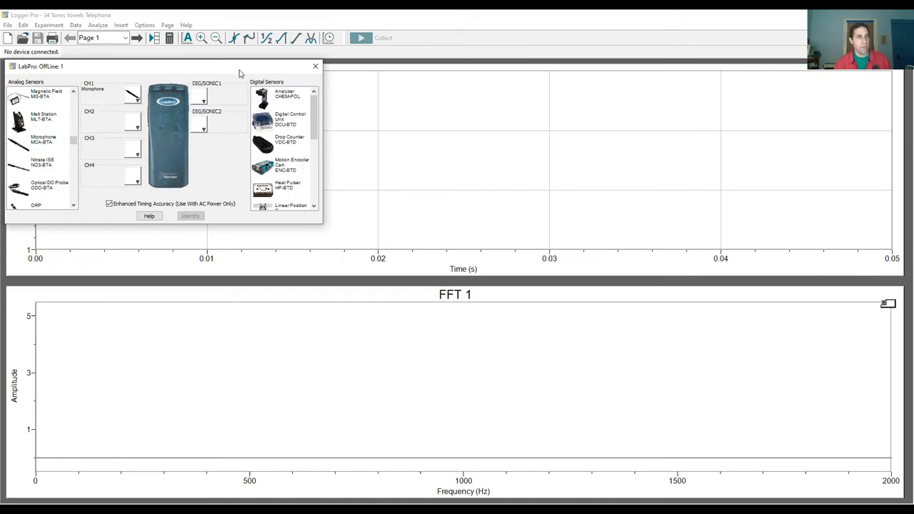
- Replace the 0.03 s data-collection Duration with a new value and close the settings
{"action": "left_click", "coordinate": [48, 25]}
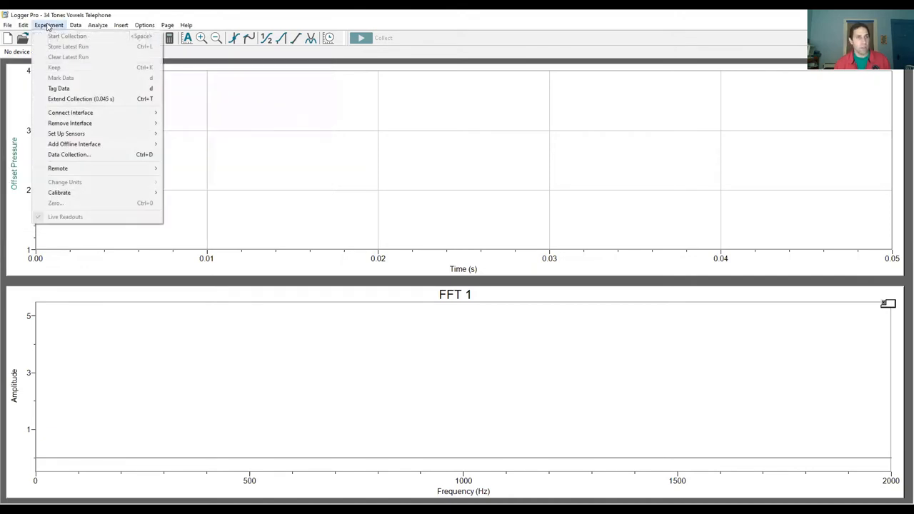
{"action": "mouse_move", "coordinate": [66, 133]}
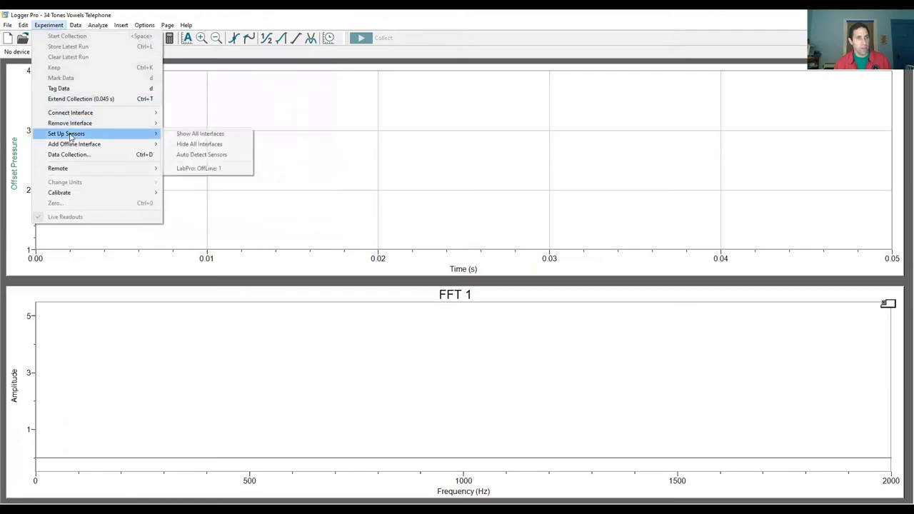
{"action": "mouse_move", "coordinate": [70, 154]}
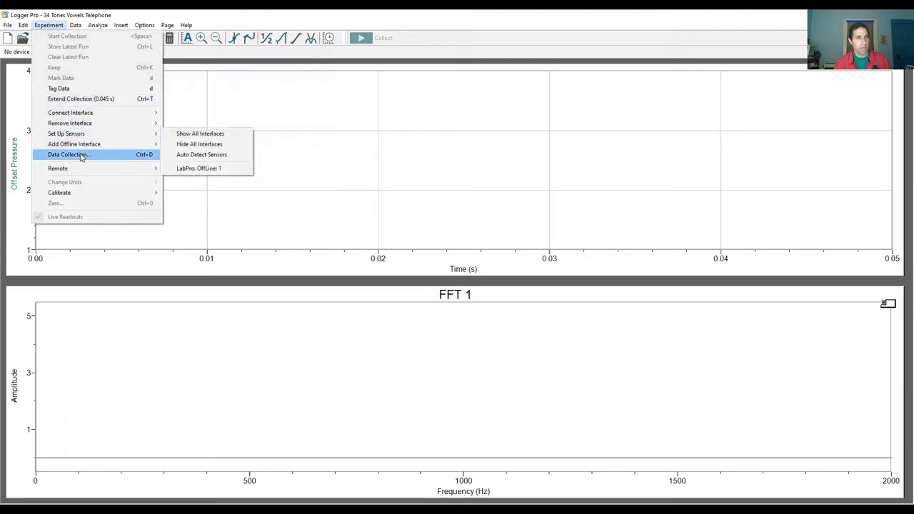
{"action": "left_click", "coordinate": [69, 154]}
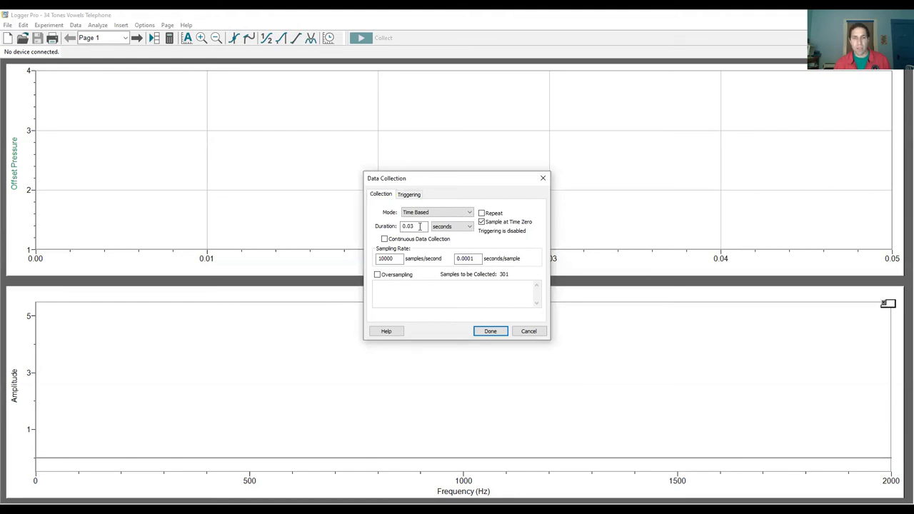
{"action": "triple_click", "coordinate": [407, 227]}
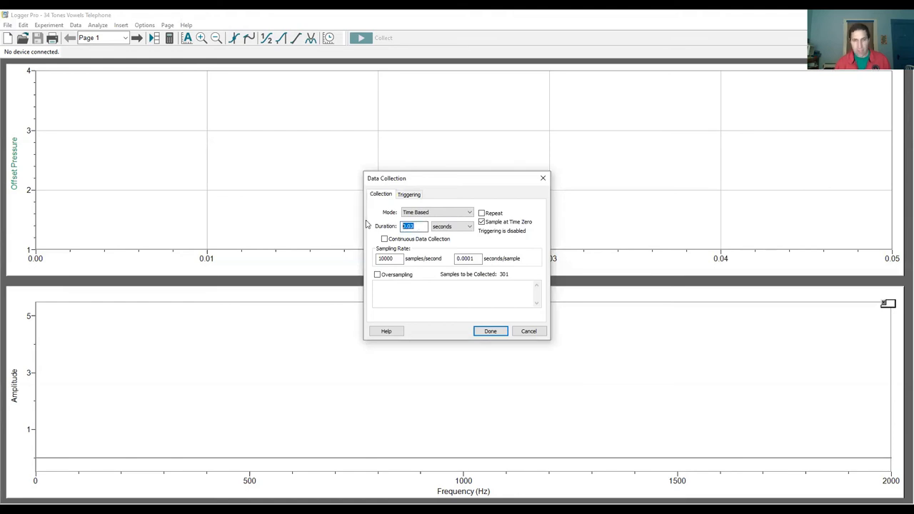
{"action": "type", "text": "0."}
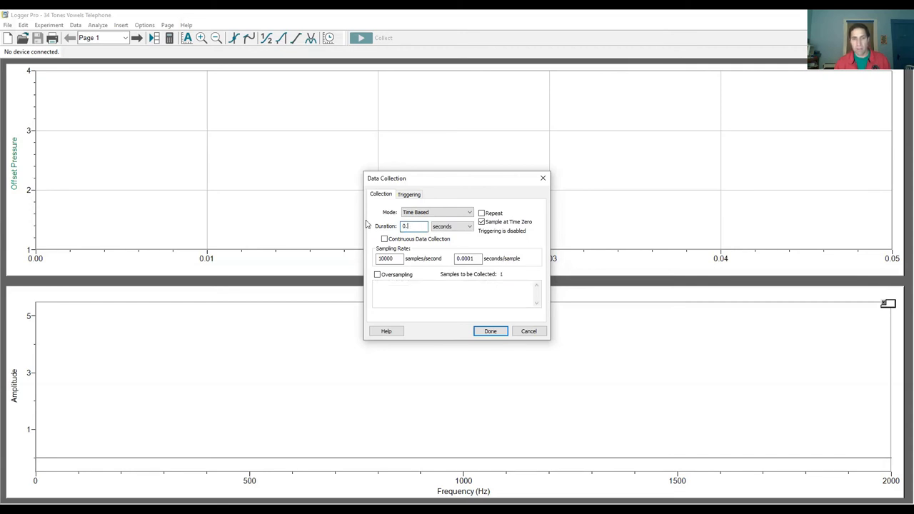
{"action": "left_click", "coordinate": [489, 330]}
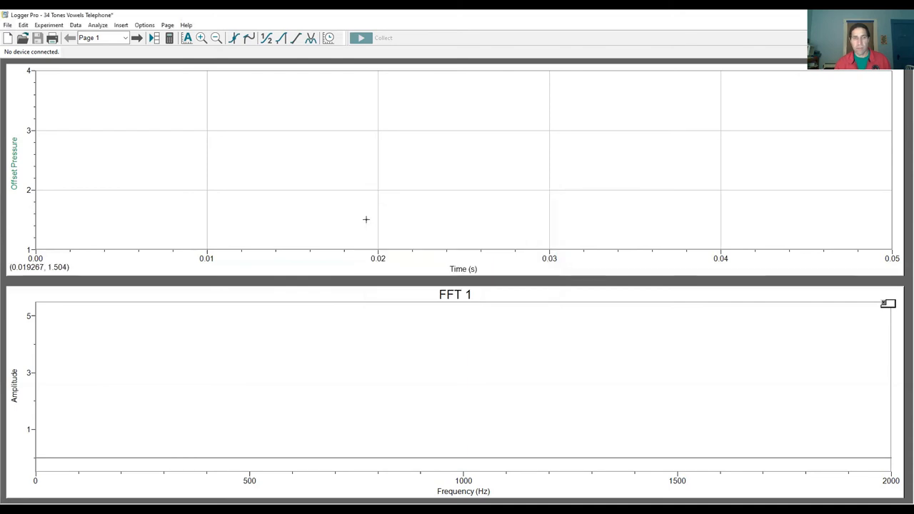
{"action": "mouse_move", "coordinate": [370, 216]}
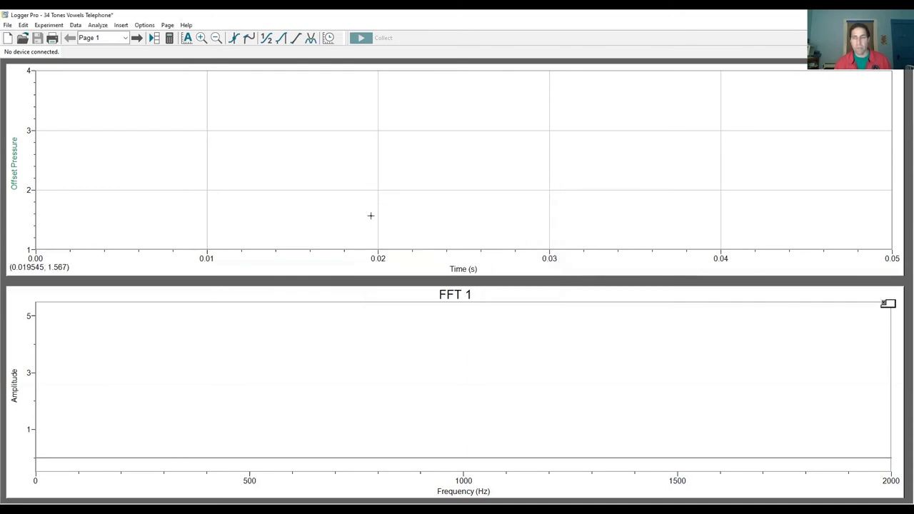
{"action": "mouse_move", "coordinate": [397, 91]}
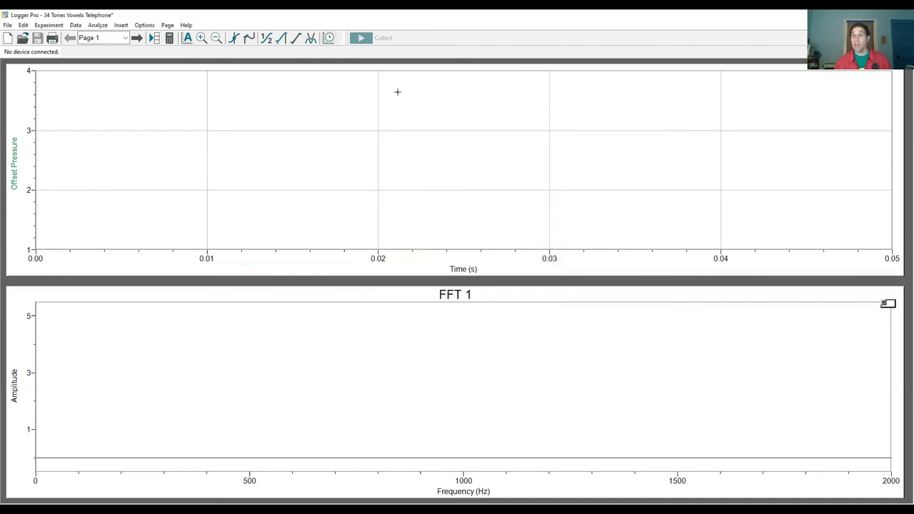
{"action": "mouse_move", "coordinate": [328, 38]}
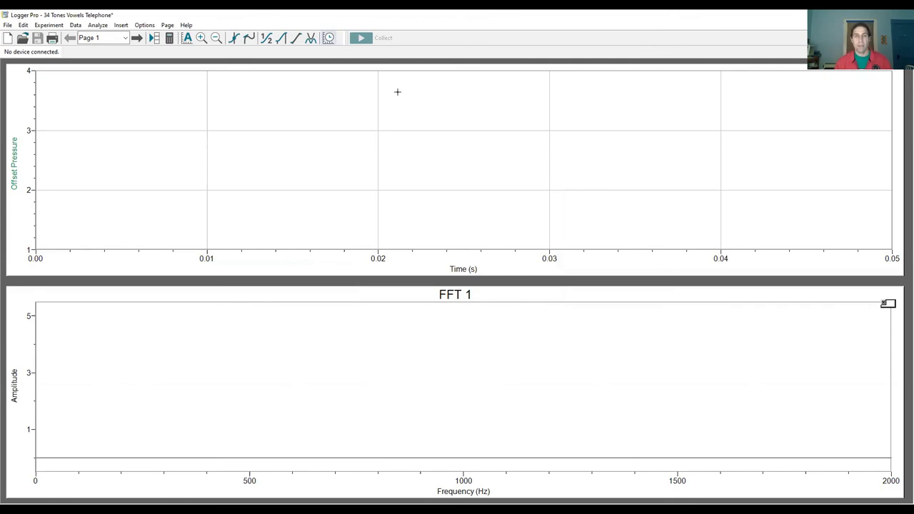
{"action": "mouse_move", "coordinate": [250, 434]}
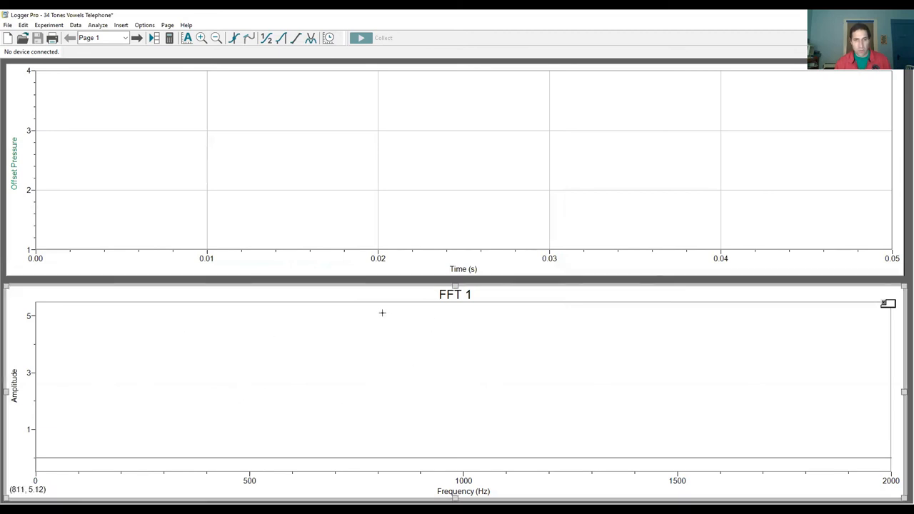
{"action": "mouse_move", "coordinate": [156, 449]}
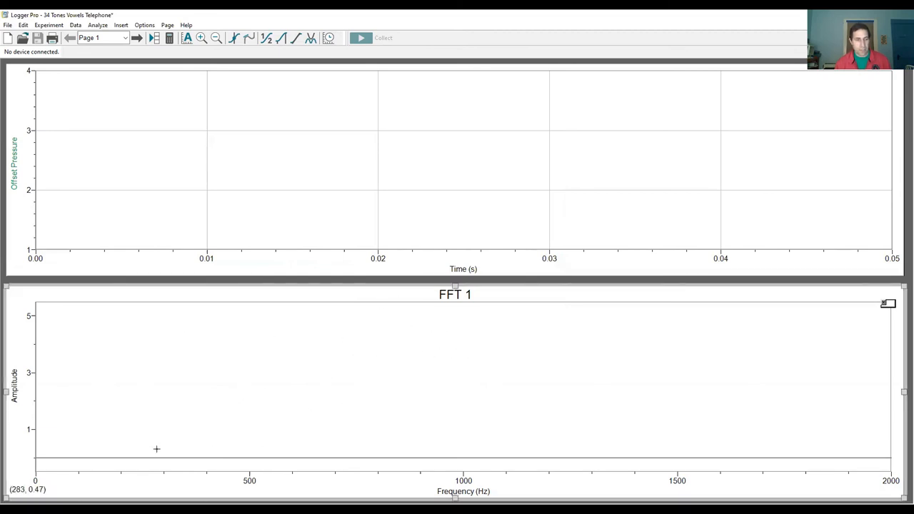
{"action": "mouse_move", "coordinate": [105, 330]}
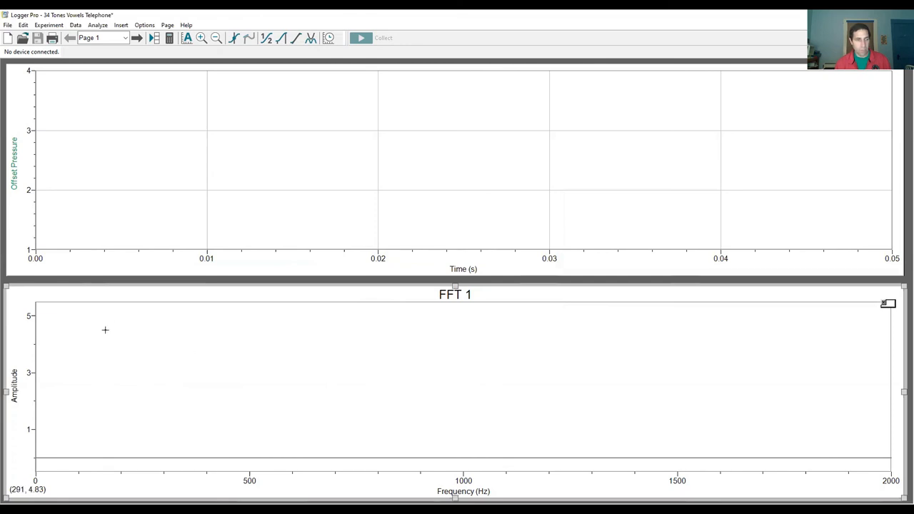
{"action": "mouse_move", "coordinate": [135, 438]}
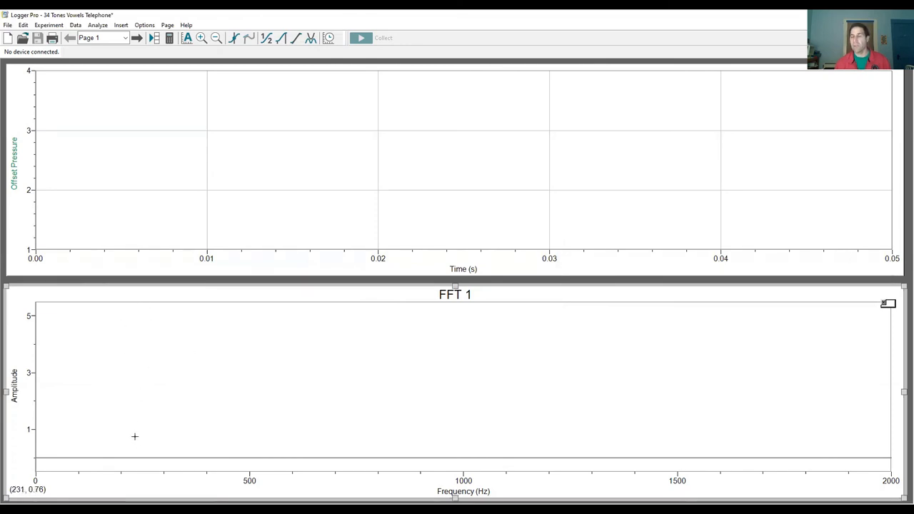
{"action": "mouse_move", "coordinate": [211, 325]}
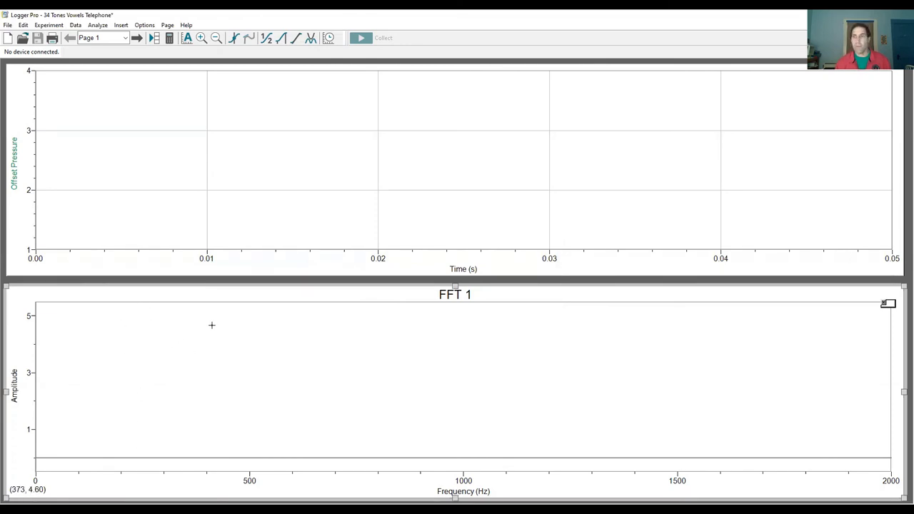
{"action": "mouse_move", "coordinate": [417, 98]}
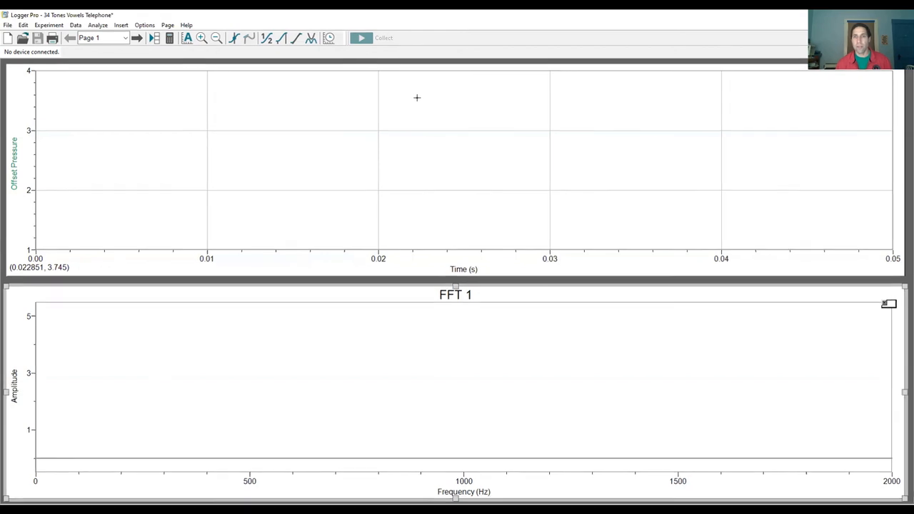